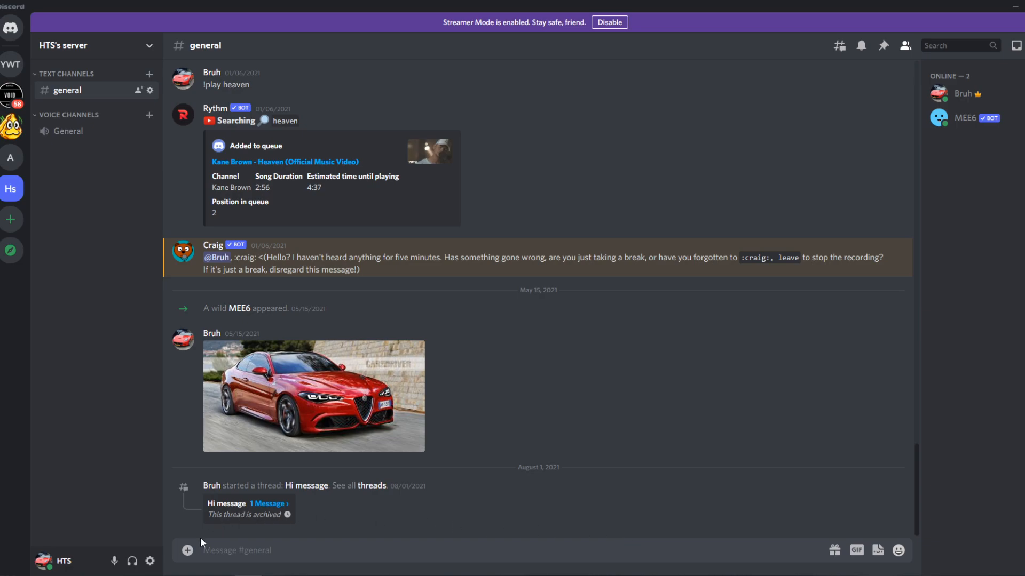
pyautogui.moveTo(400, 338)
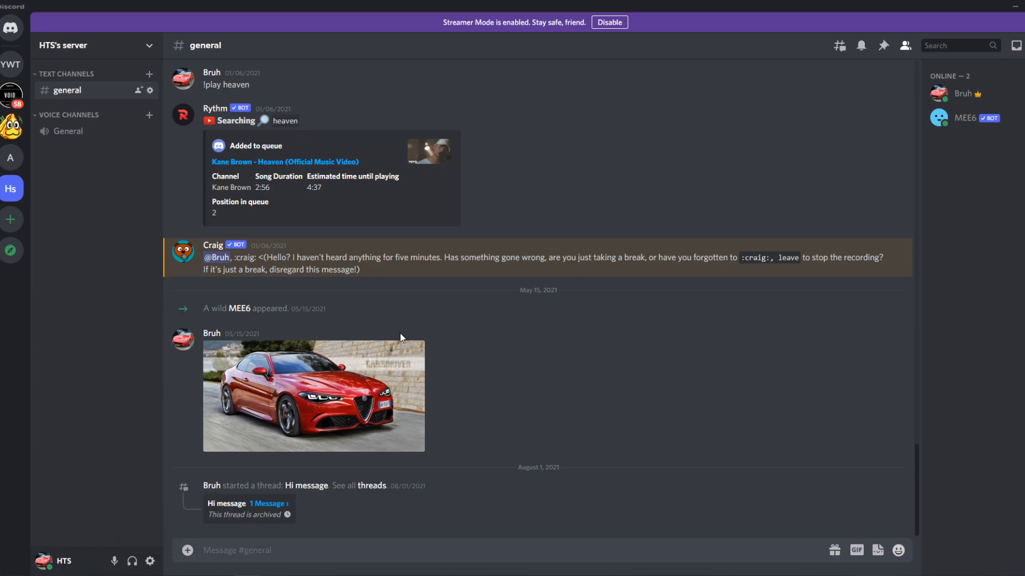
pyautogui.moveTo(149, 561)
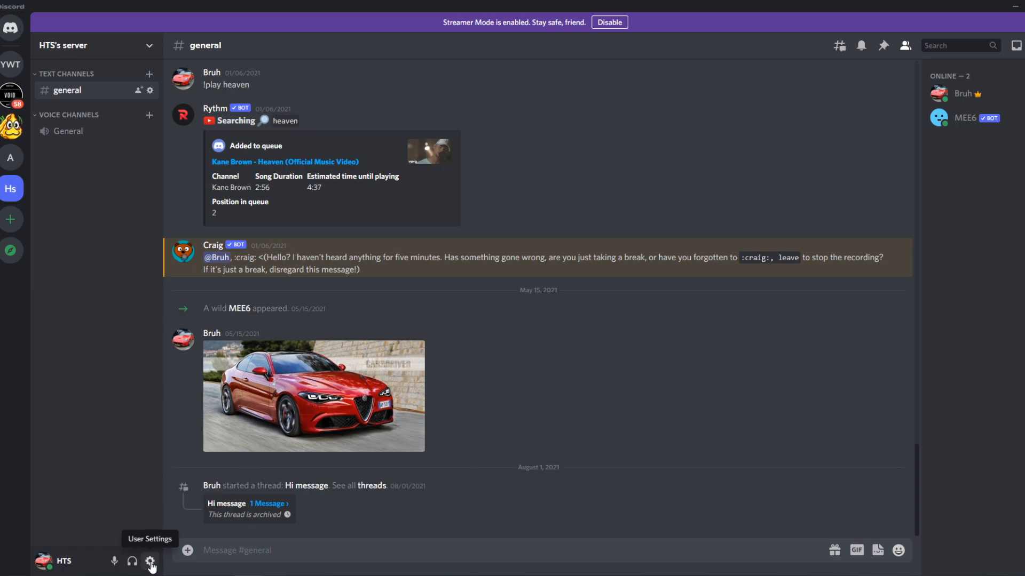
# Switch on 'Use our latest technology to capture your screen' under Voice & Video's Screen Share section.
pyautogui.click(150, 563)
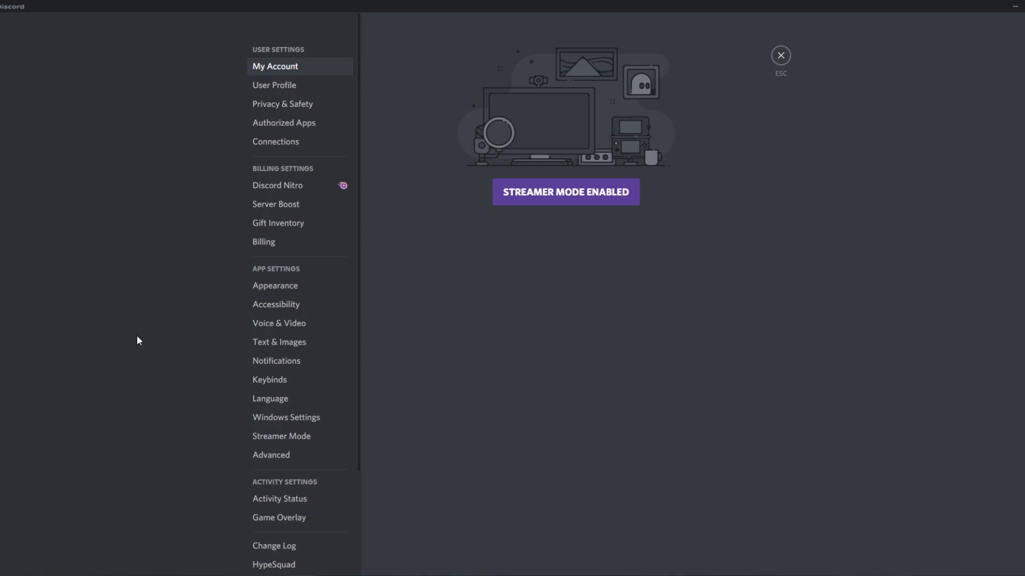
pyautogui.click(278, 322)
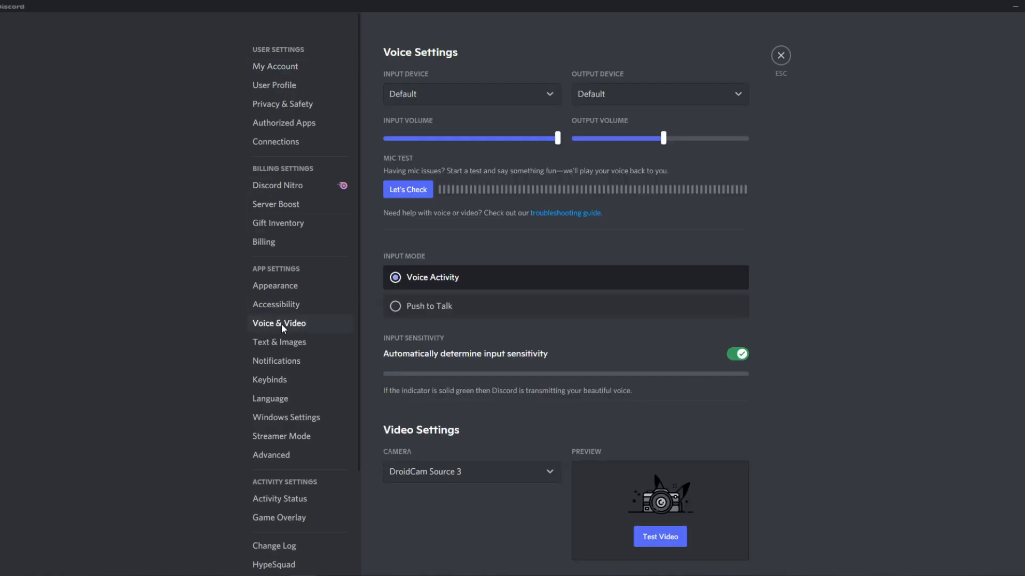
pyautogui.scroll(-3)
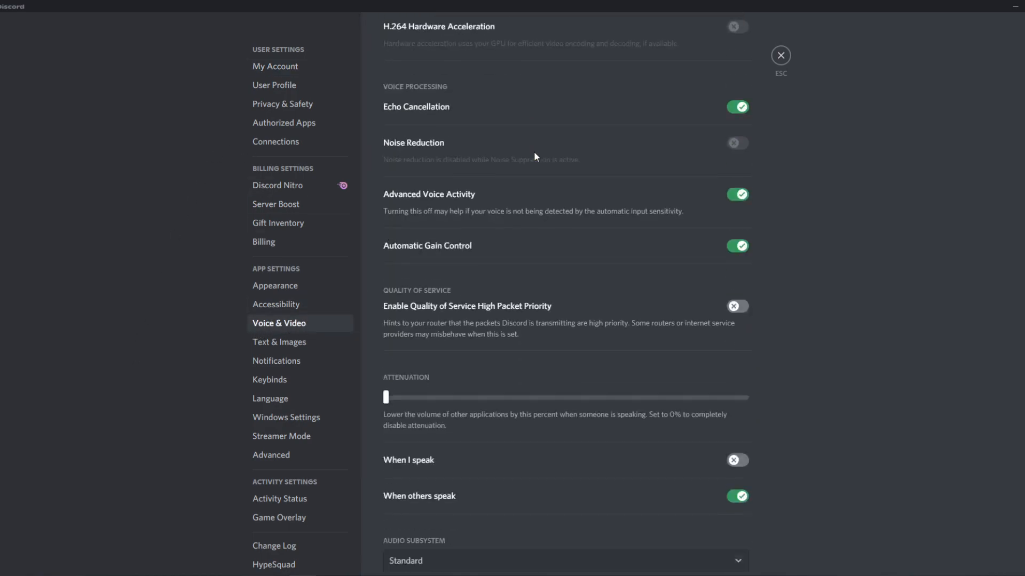
pyautogui.scroll(-3)
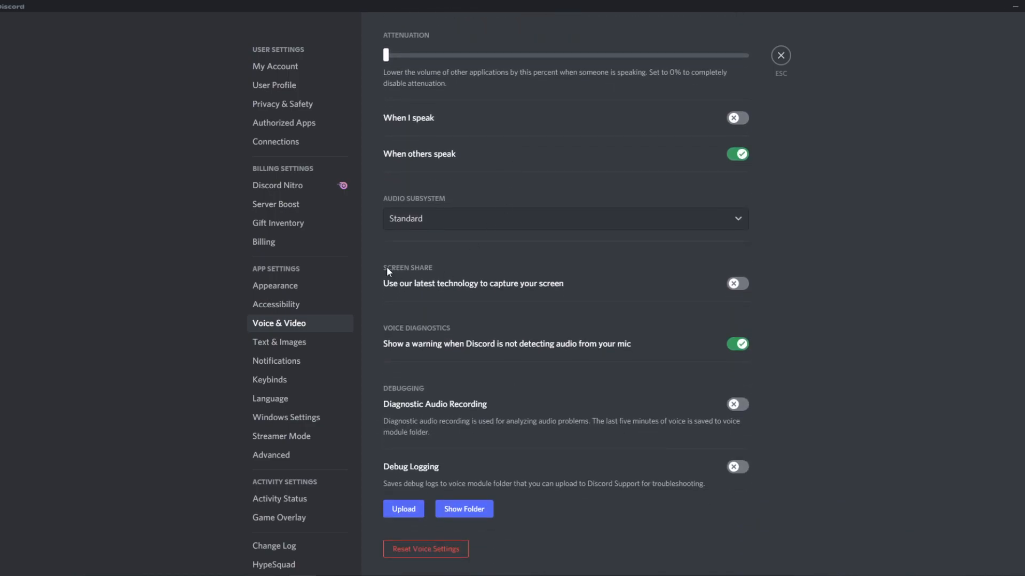
pyautogui.moveTo(498, 298)
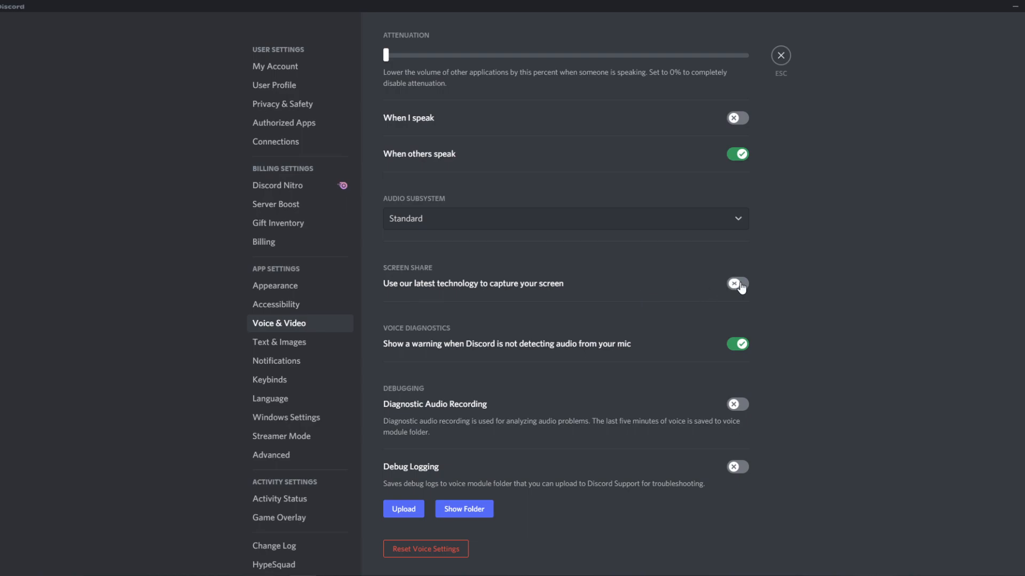
pyautogui.click(737, 283)
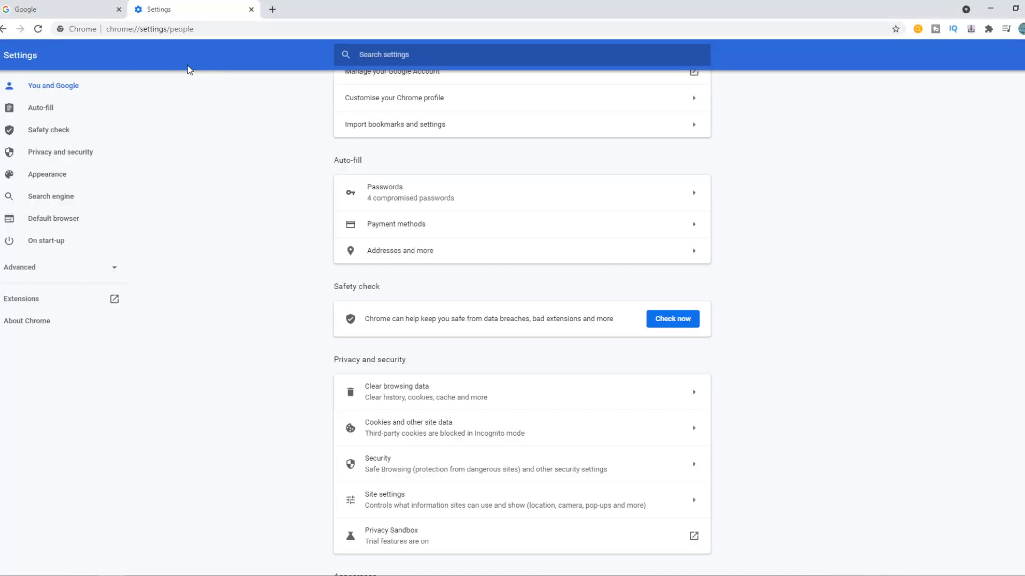
pyautogui.moveTo(227, 83)
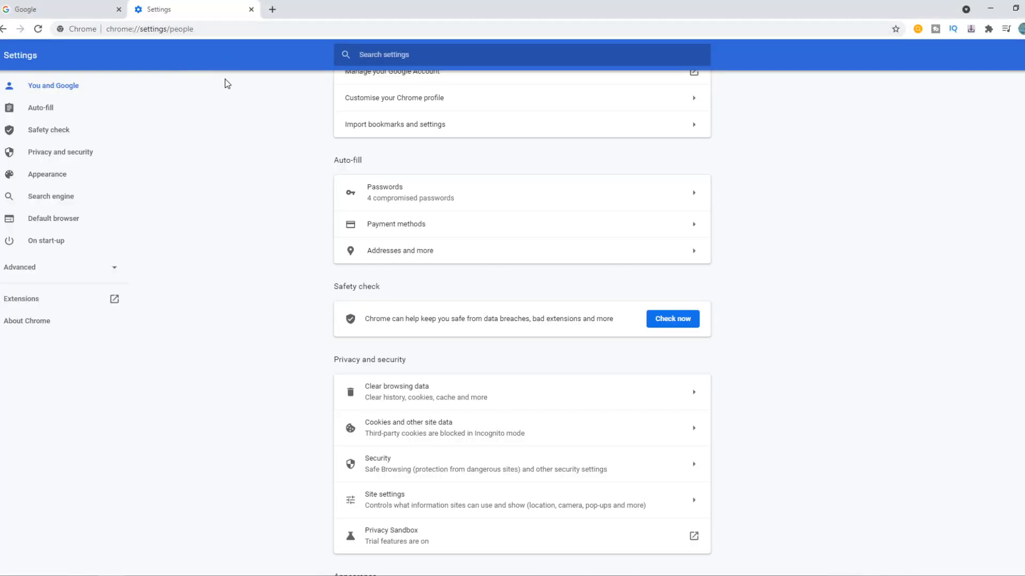
pyautogui.moveTo(286, 153)
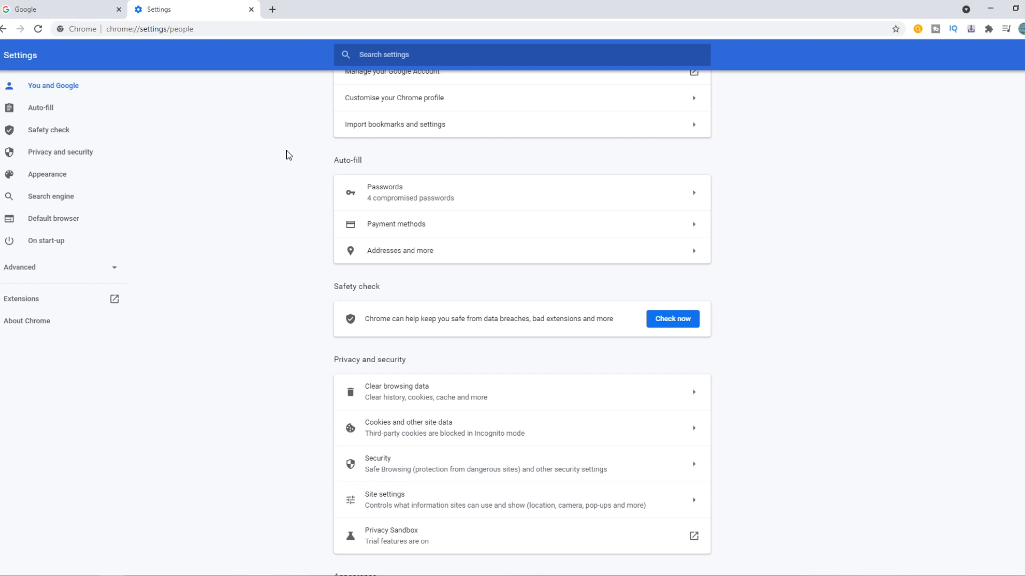
pyautogui.moveTo(186, 225)
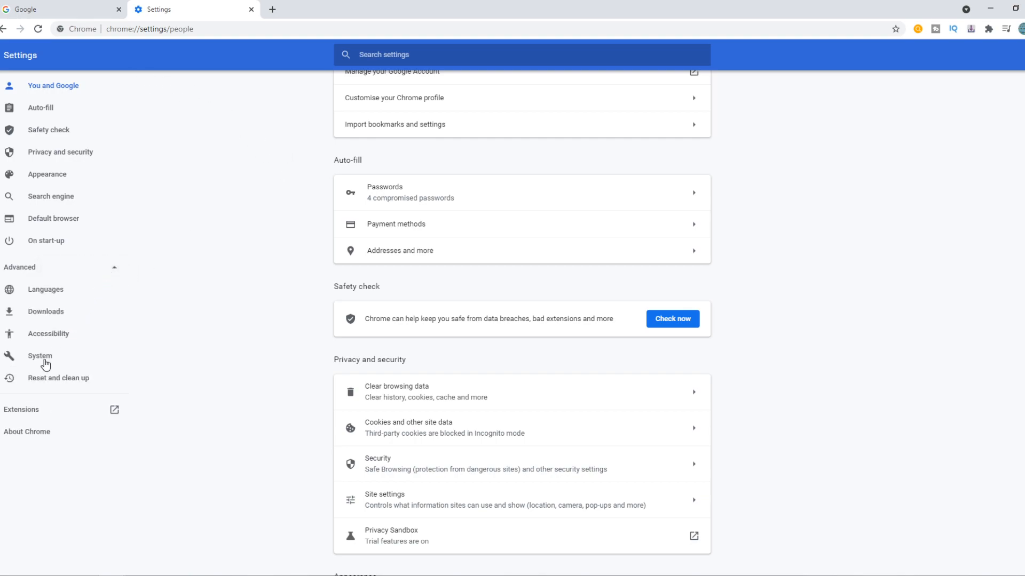
# Toggle off 'Use hardware acceleration when available' in Chrome's System settings.
pyautogui.click(39, 356)
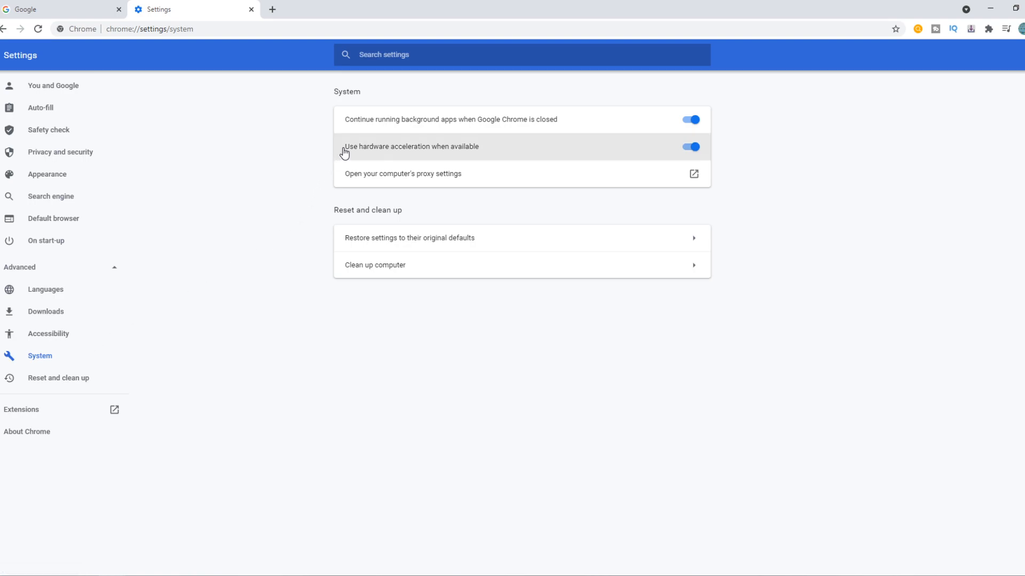
pyautogui.click(689, 146)
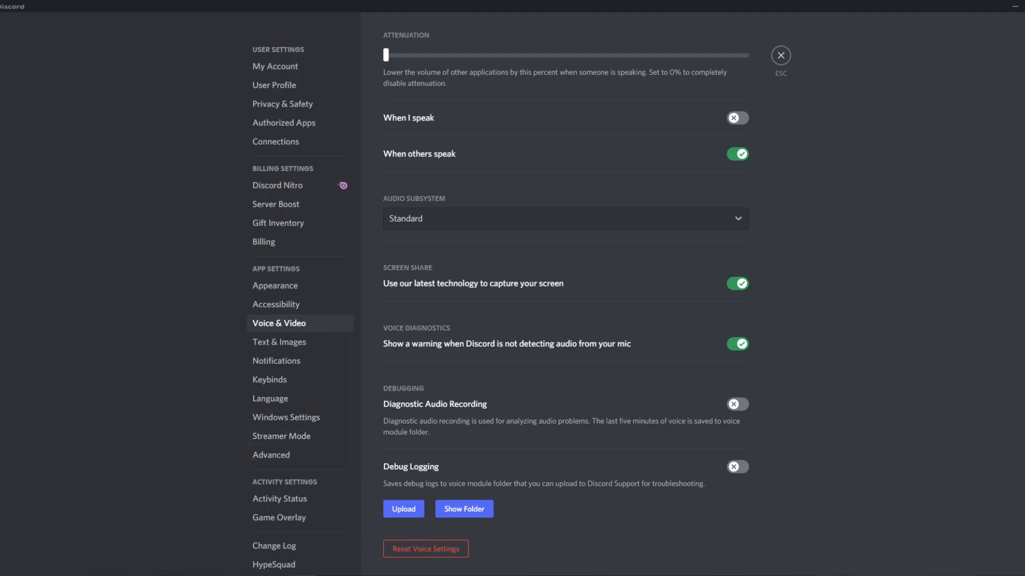
pyautogui.moveTo(171, 286)
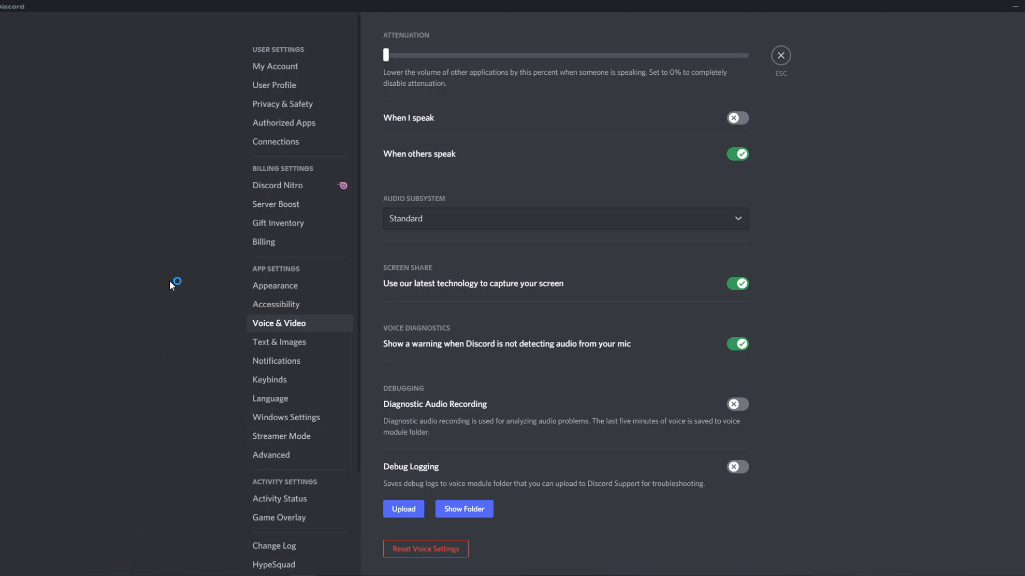
pyautogui.moveTo(167, 267)
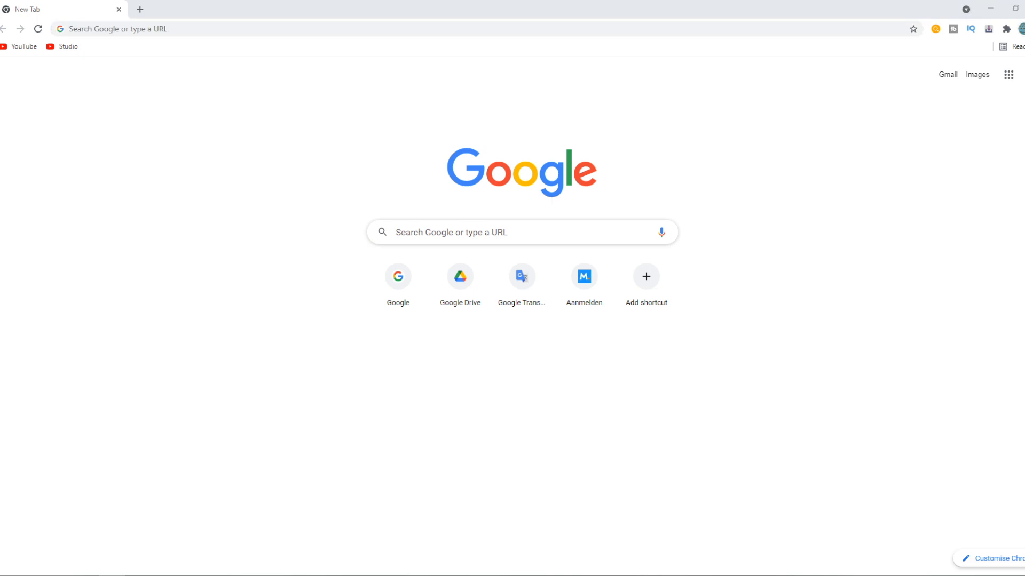
pyautogui.moveTo(339, 171)
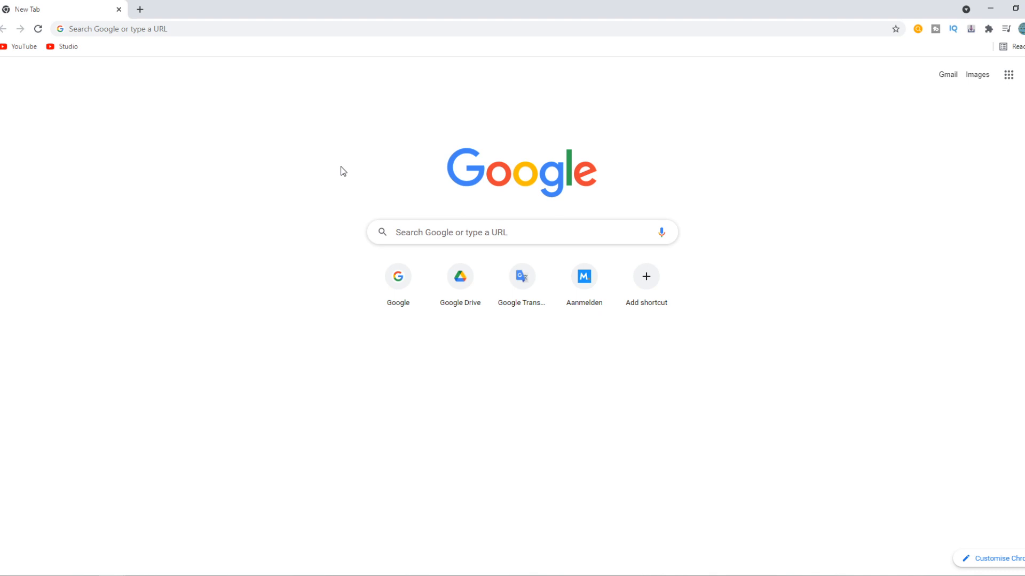
pyautogui.moveTo(351, 164)
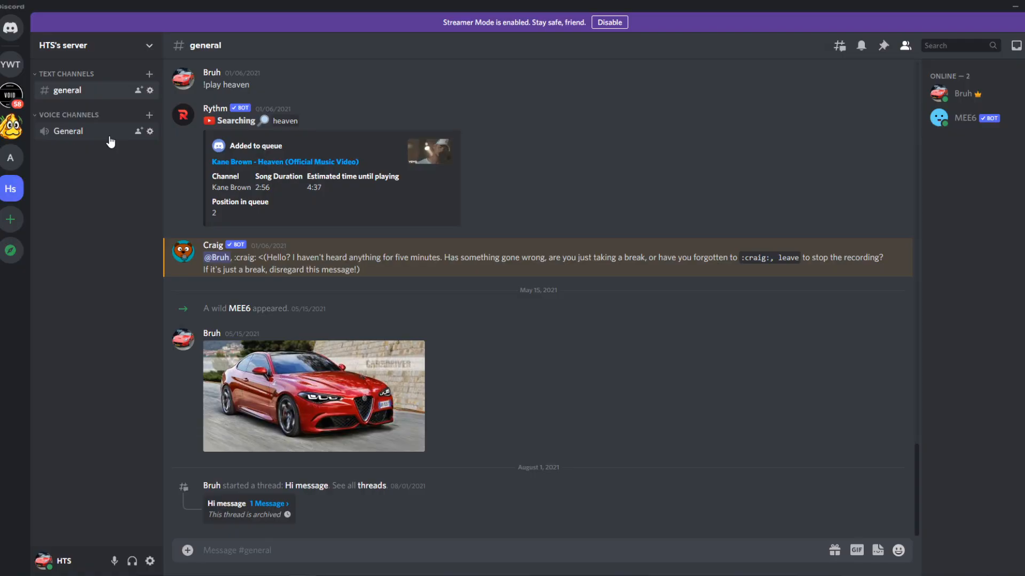
# Connect to the General voice channel and bring up the Screen Share picker.
pyautogui.click(68, 131)
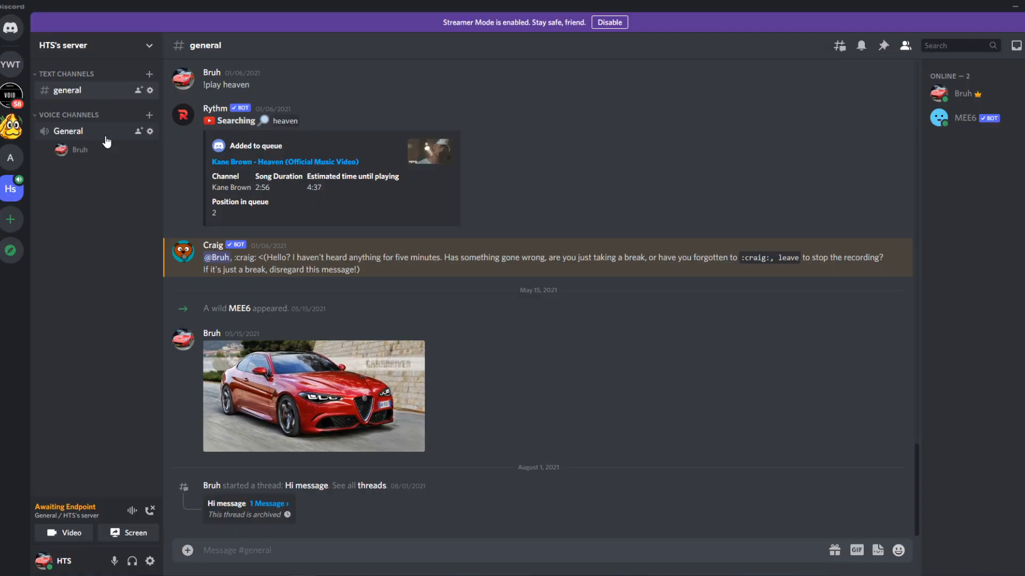
pyautogui.click(128, 533)
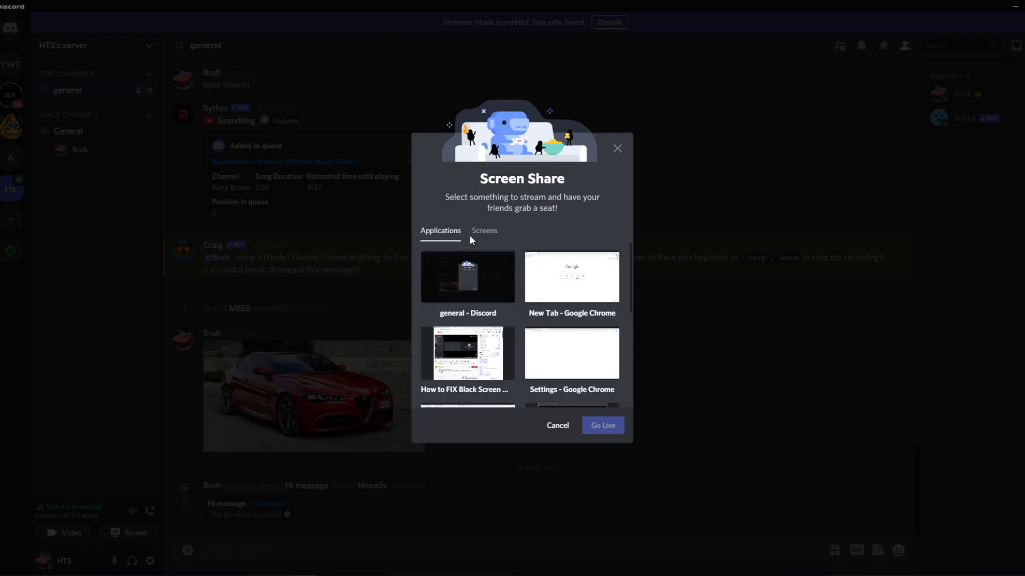
# Go live streaming Screen 1 from the Screens list at 720p and 30 fps.
pyautogui.click(483, 231)
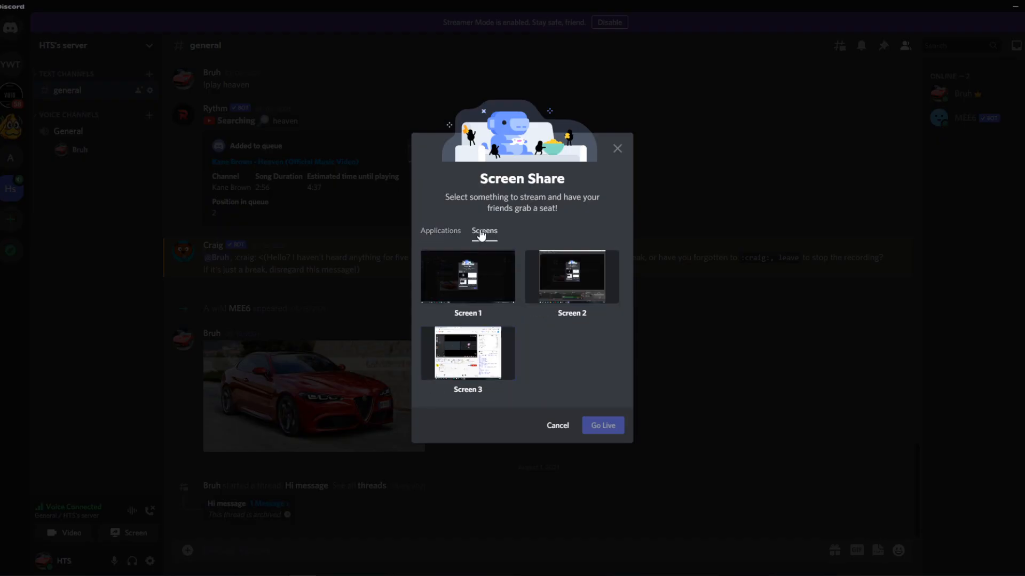
pyautogui.click(467, 277)
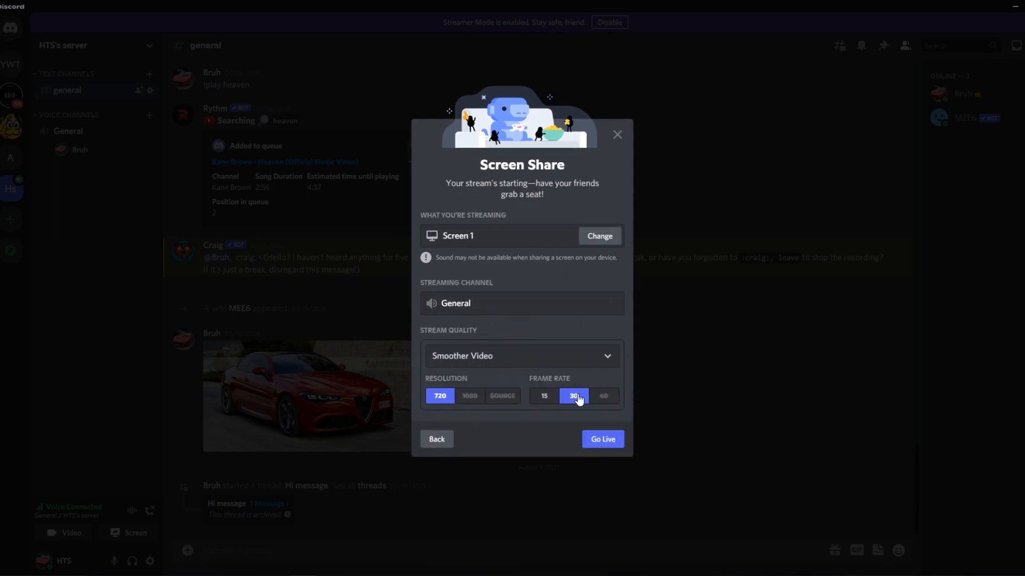
pyautogui.moveTo(579, 422)
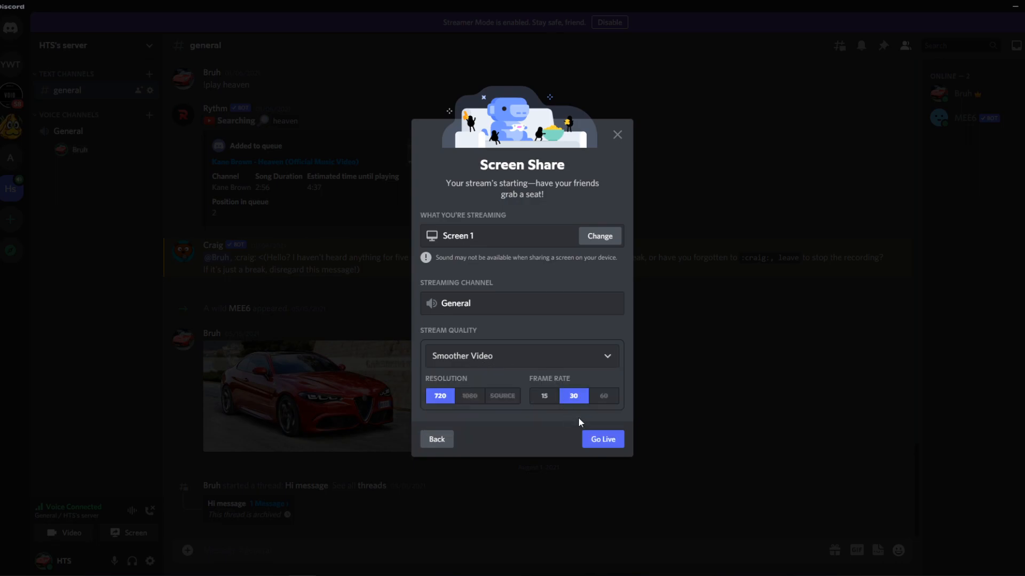
pyautogui.click(602, 439)
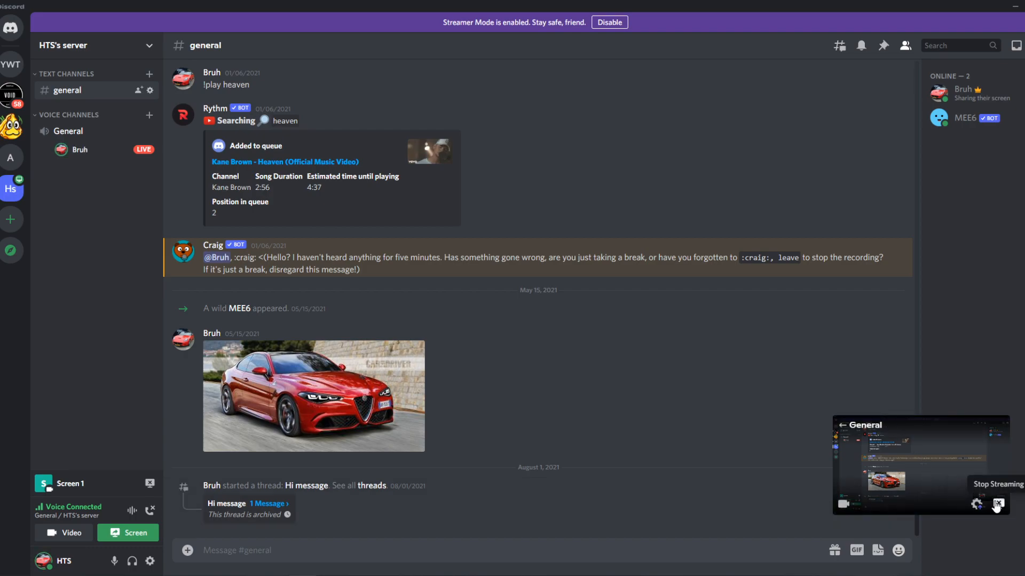
pyautogui.moveTo(924, 513)
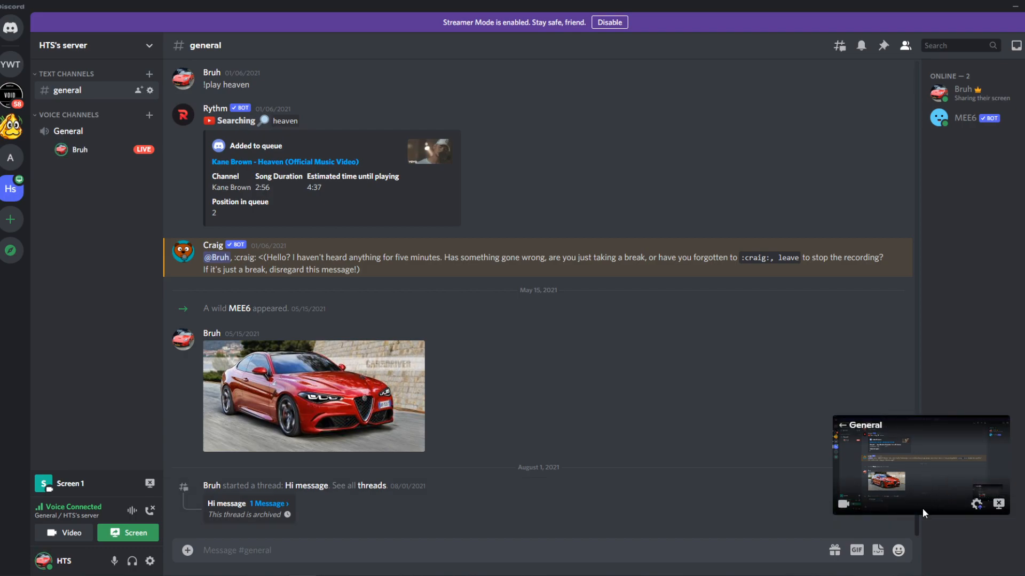
pyautogui.moveTo(998, 505)
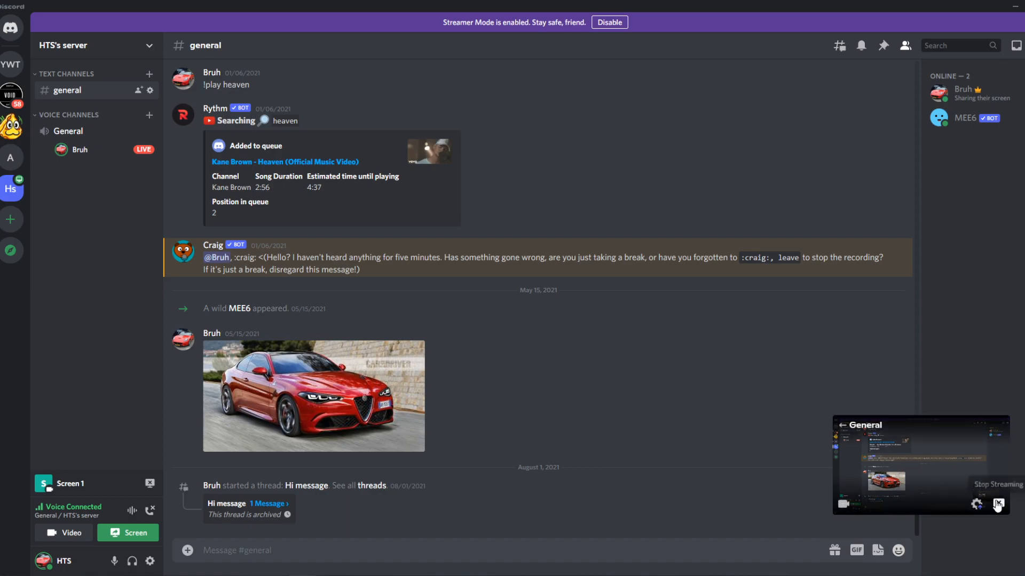
# Stop streaming Screen 1 while staying in the General voice channel.
pyautogui.click(995, 504)
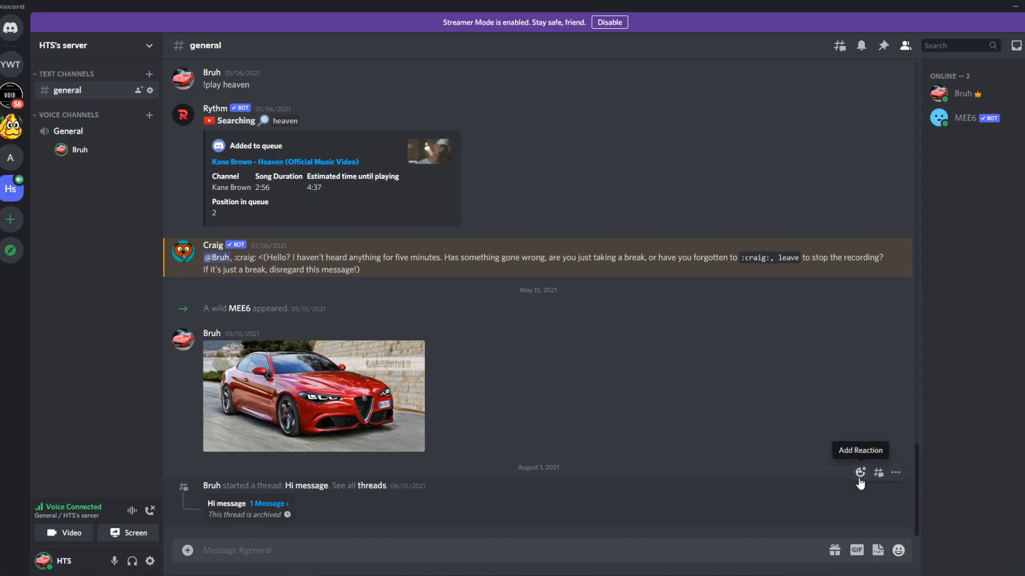